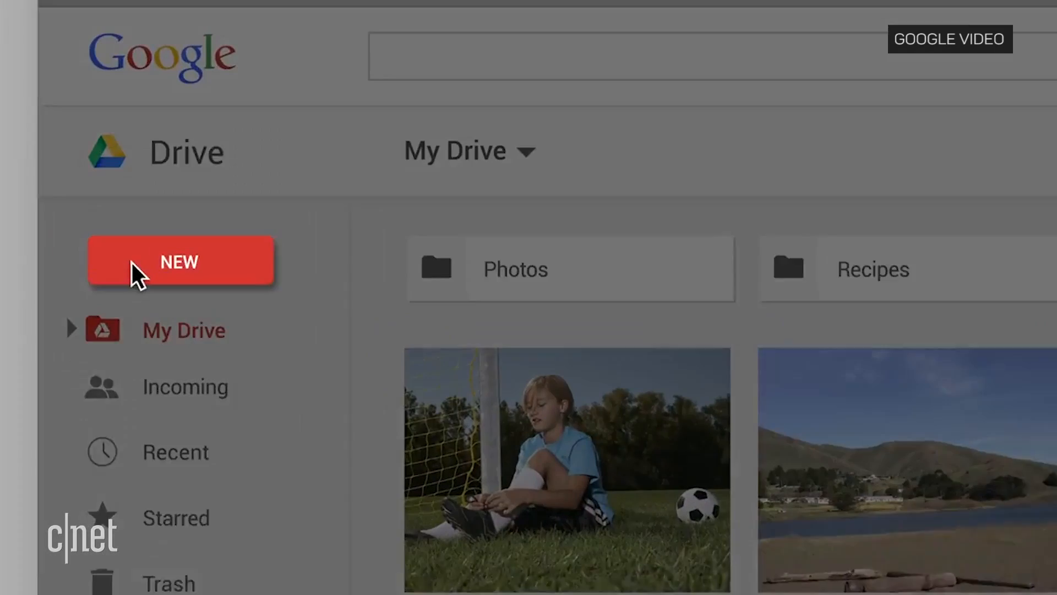
Bring up Beachfront.jpg's details pane and its Activity list showing the trash and restore
{"action": "left_click", "coordinate": [180, 261]}
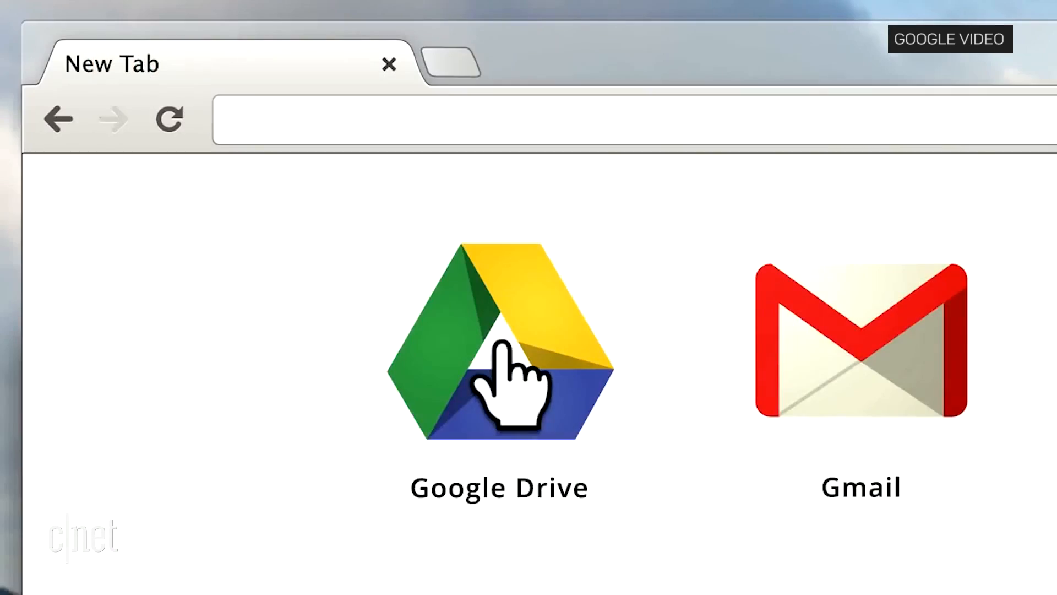
{"action": "left_click", "coordinate": [499, 340]}
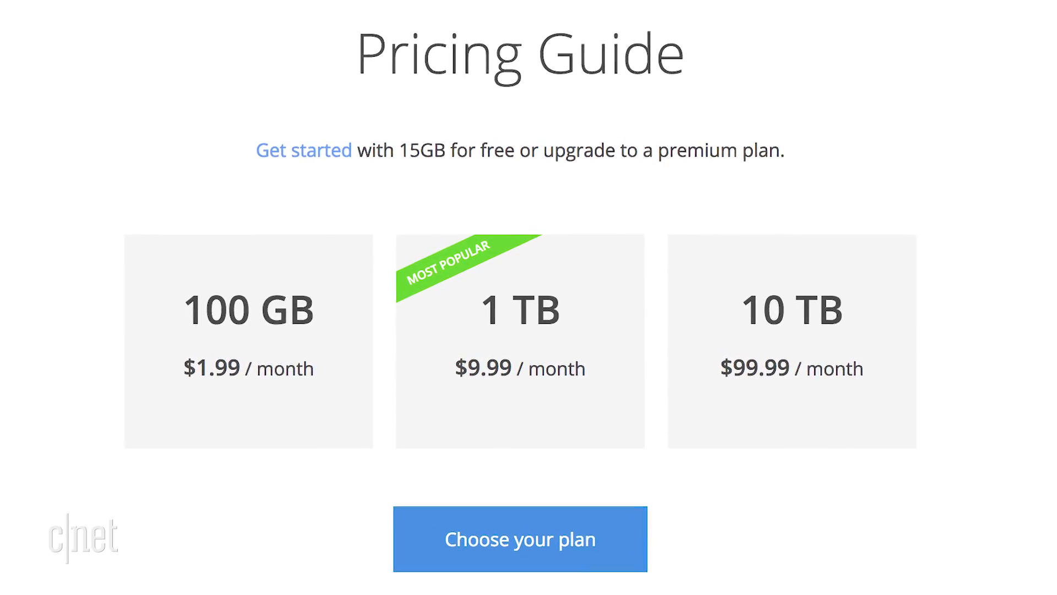
{"action": "scroll", "scroll_direction": "down", "scroll_amount": 3}
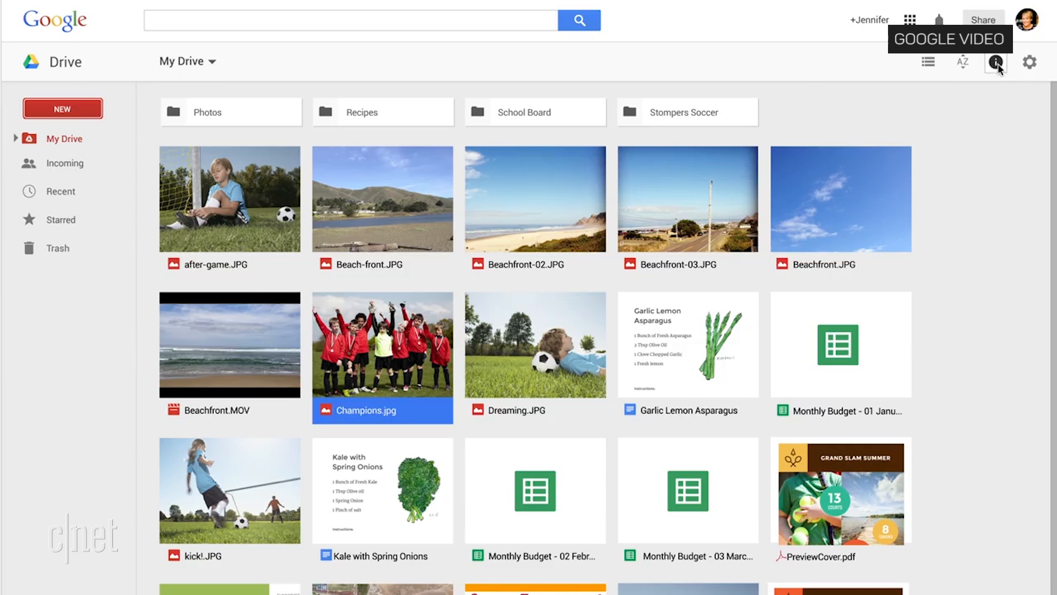
{"action": "left_click", "coordinate": [996, 61]}
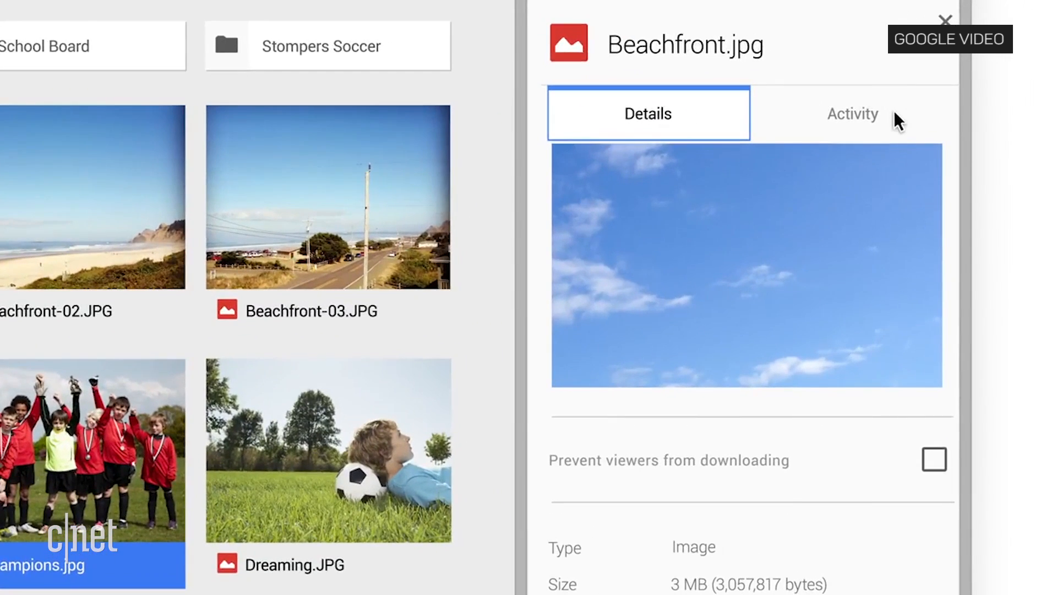
{"action": "left_click", "coordinate": [851, 113]}
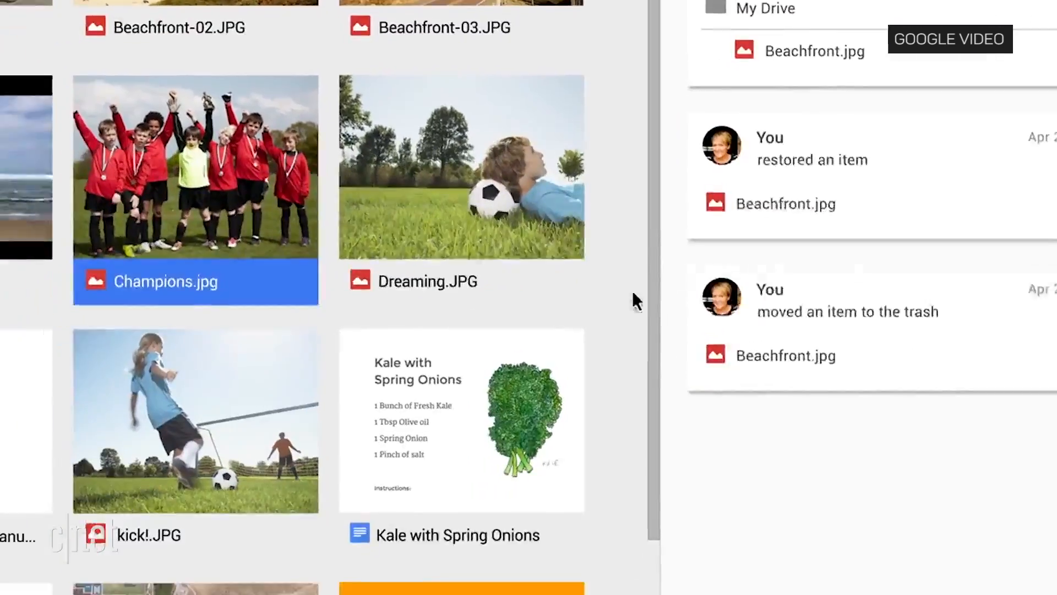